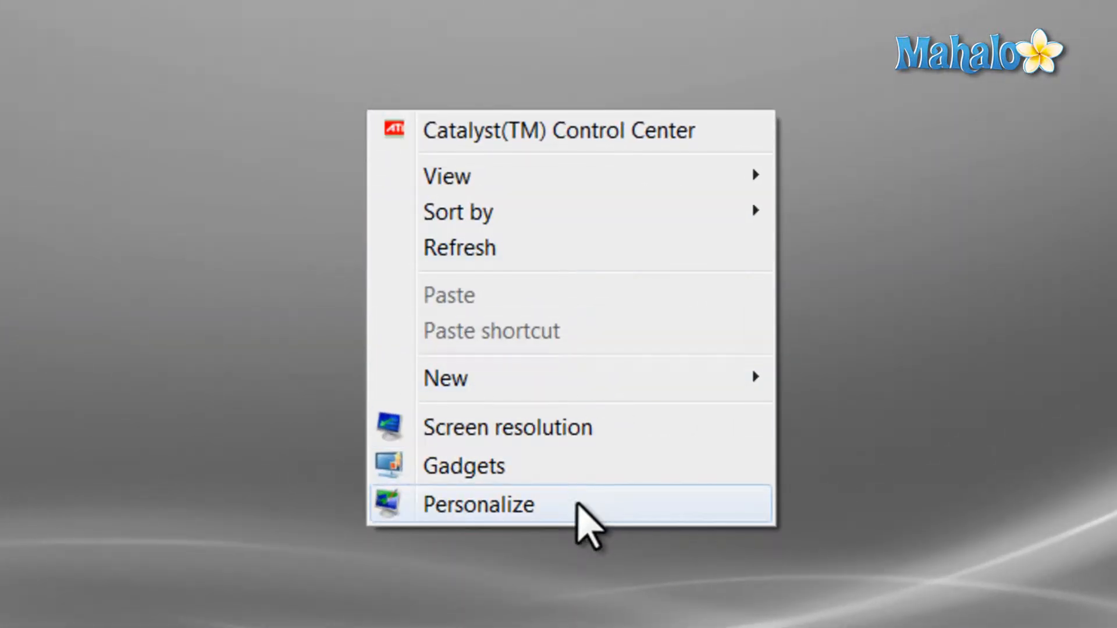
# Open Personalization from the desktop and bring up Screen Saver Settings, still set to None
pyautogui.click(479, 505)
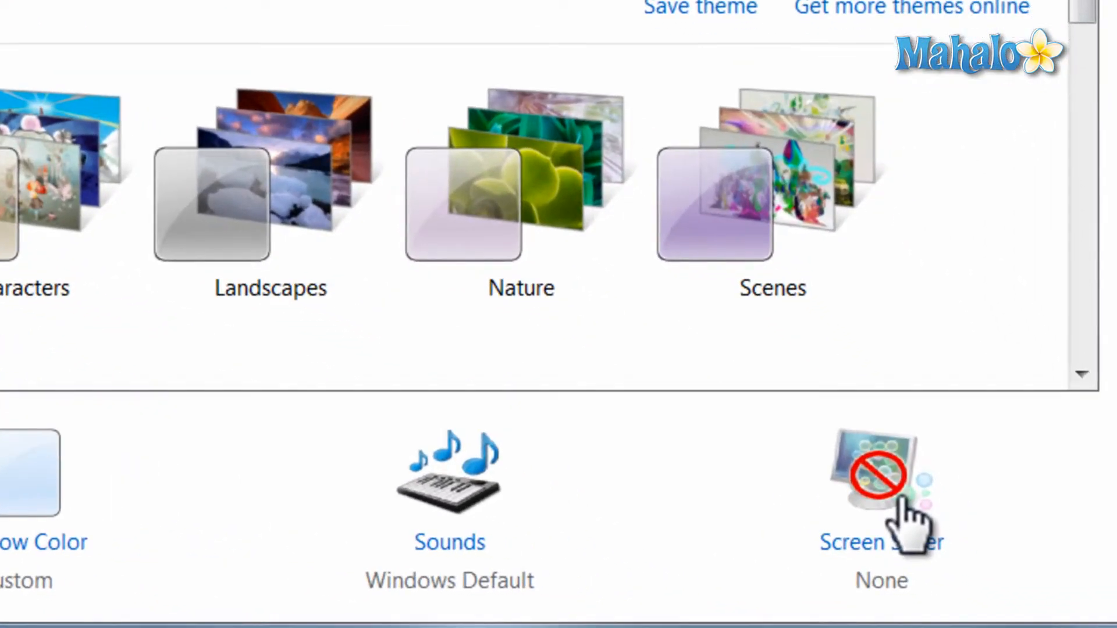
pyautogui.click(880, 542)
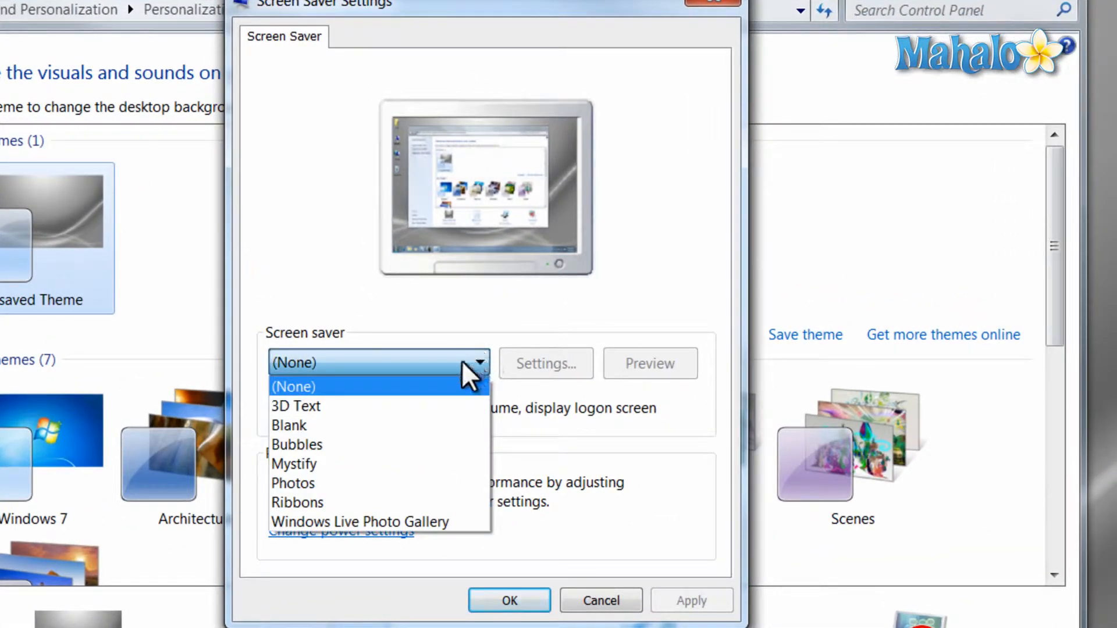
# Choose the 3D Text screen saver, view its settings, then close them
pyautogui.click(295, 405)
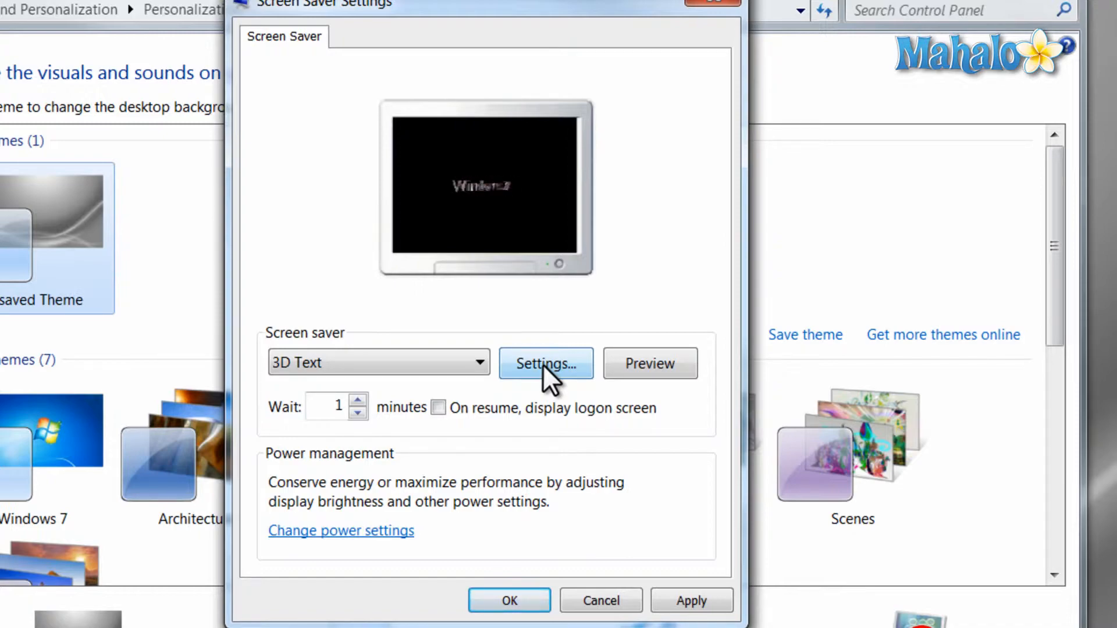
pyautogui.click(545, 363)
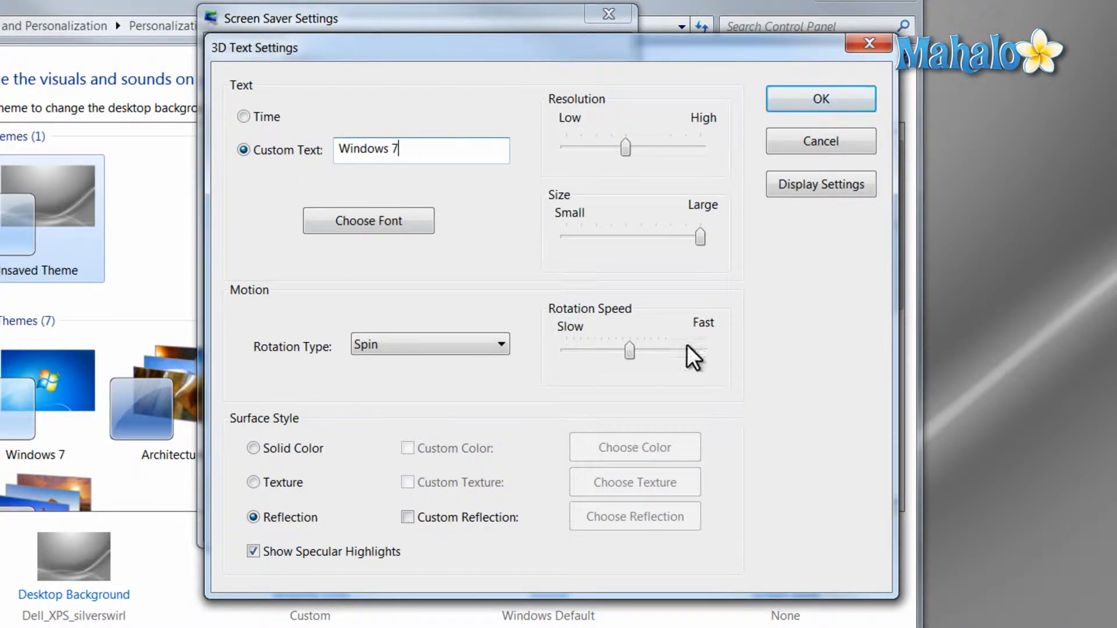
pyautogui.click(819, 98)
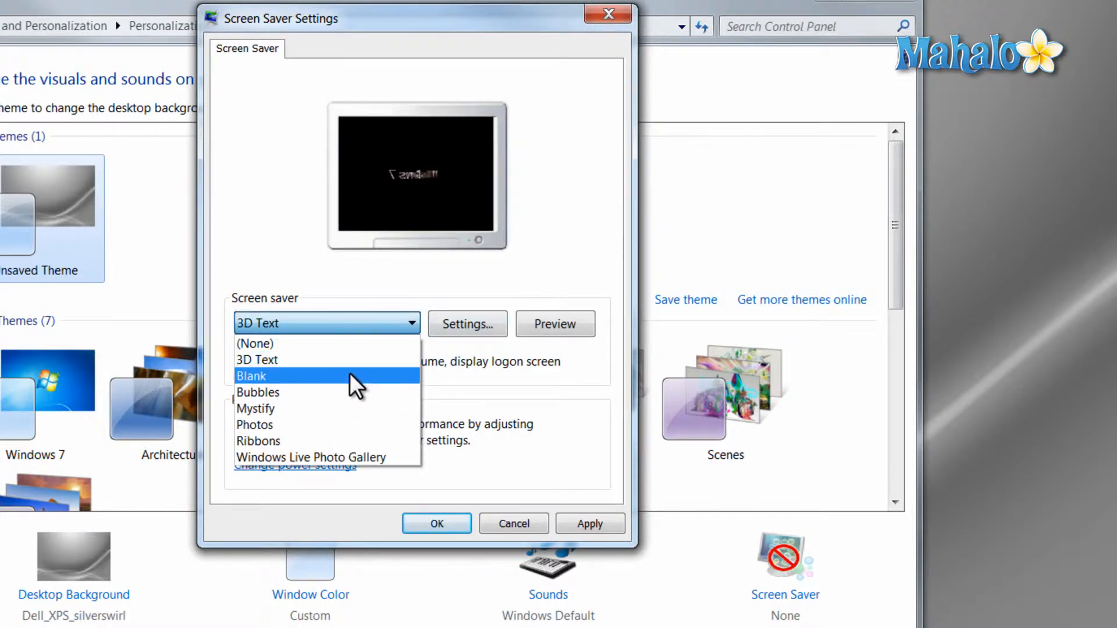
# Try the Blank and Bubbles screen savers, ending with Photos selected
pyautogui.click(251, 375)
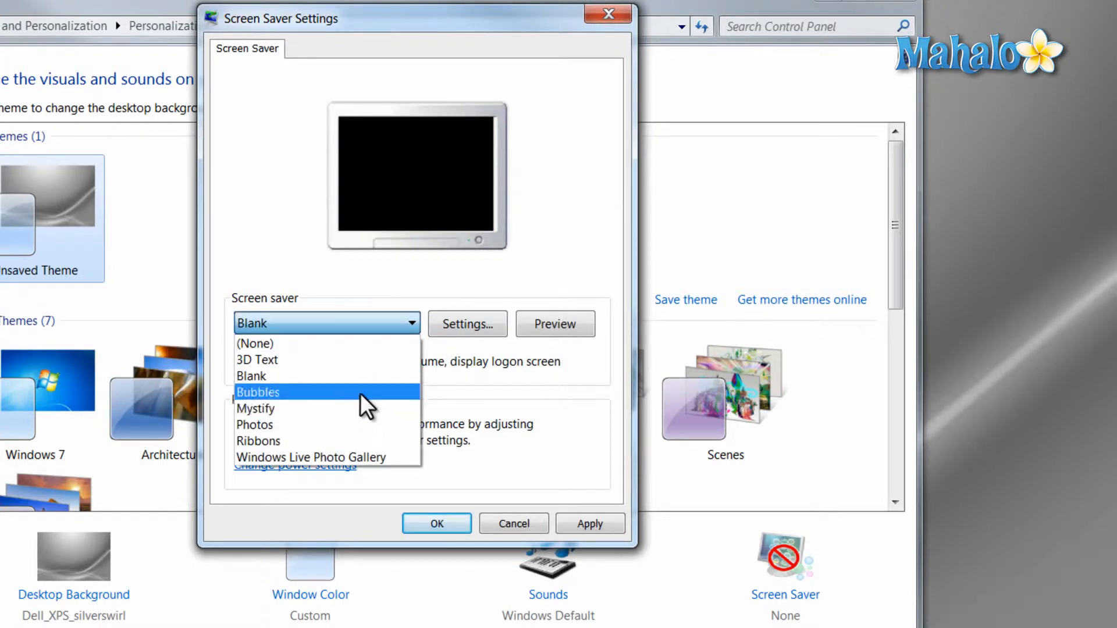
pyautogui.click(254, 424)
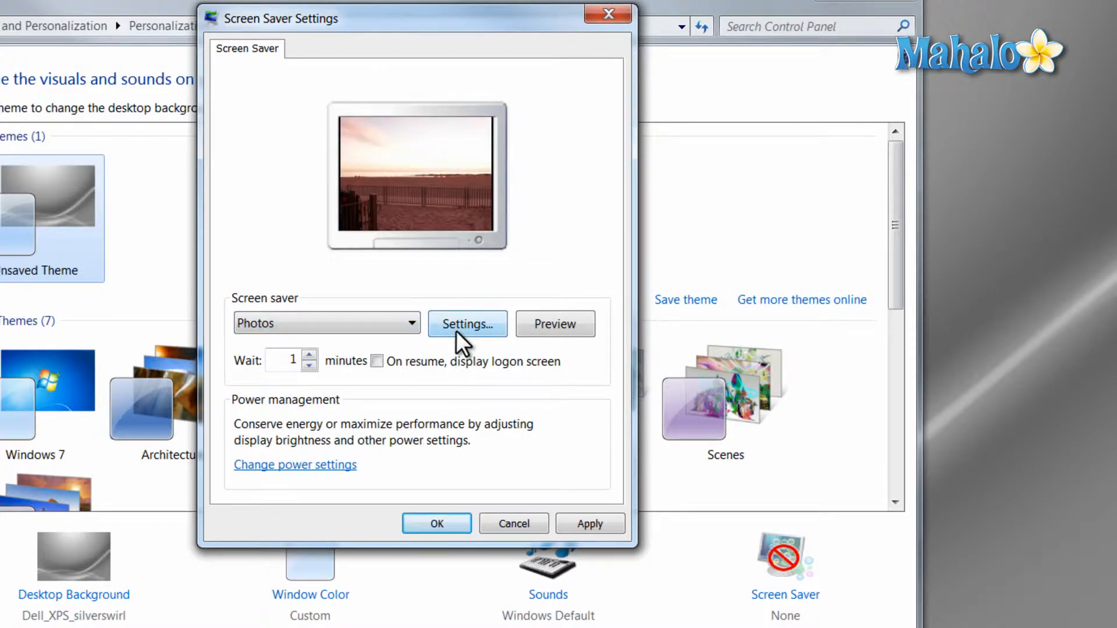
pyautogui.click(467, 324)
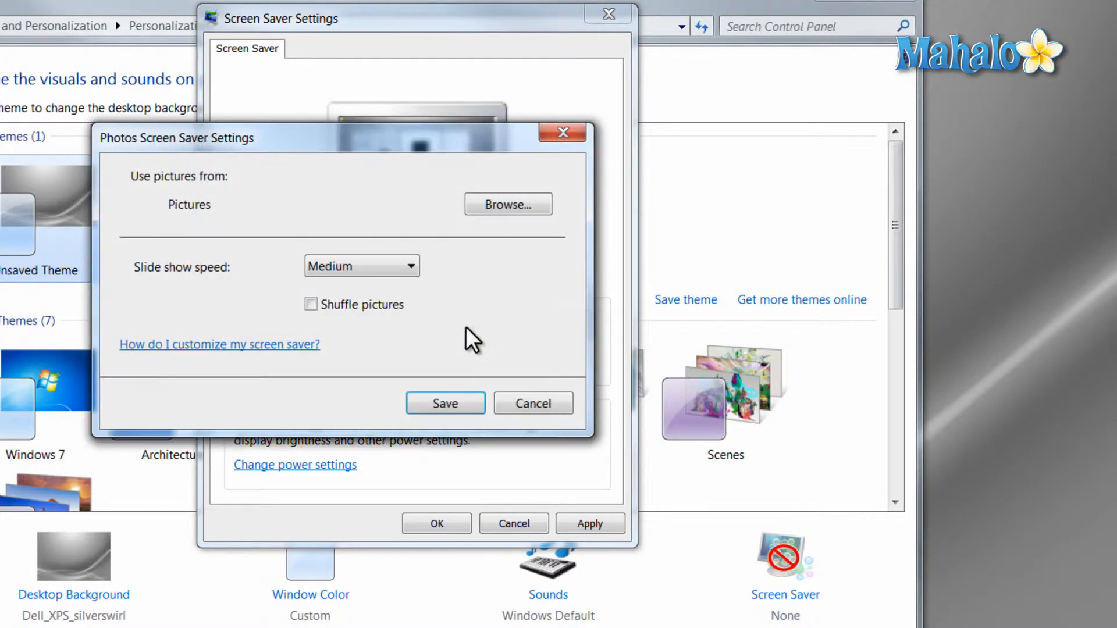
pyautogui.click(361, 266)
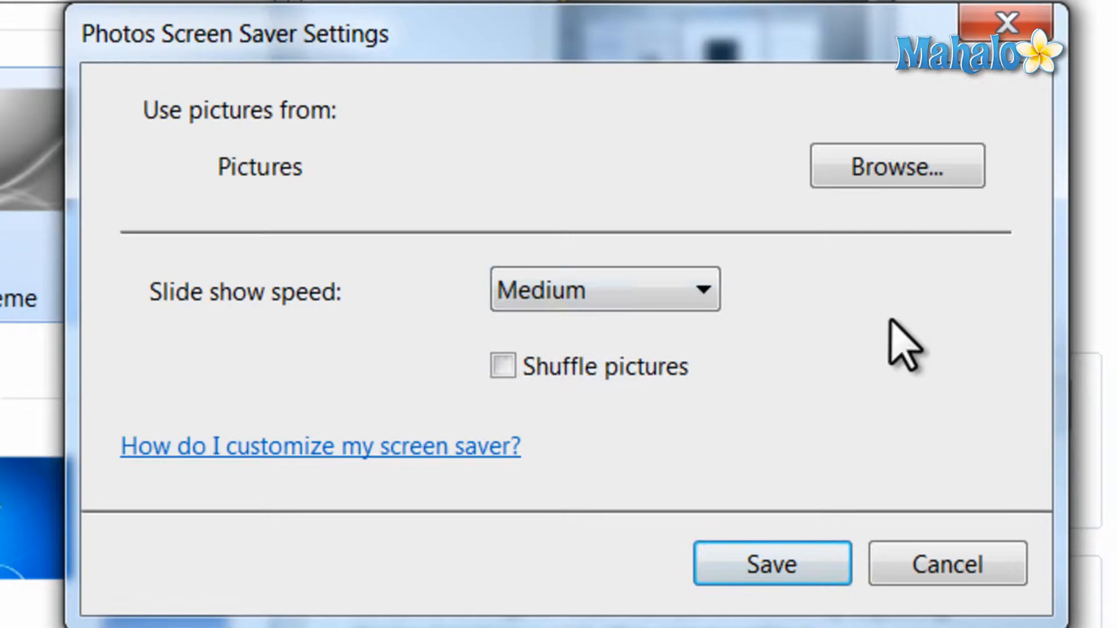
pyautogui.moveTo(858, 263)
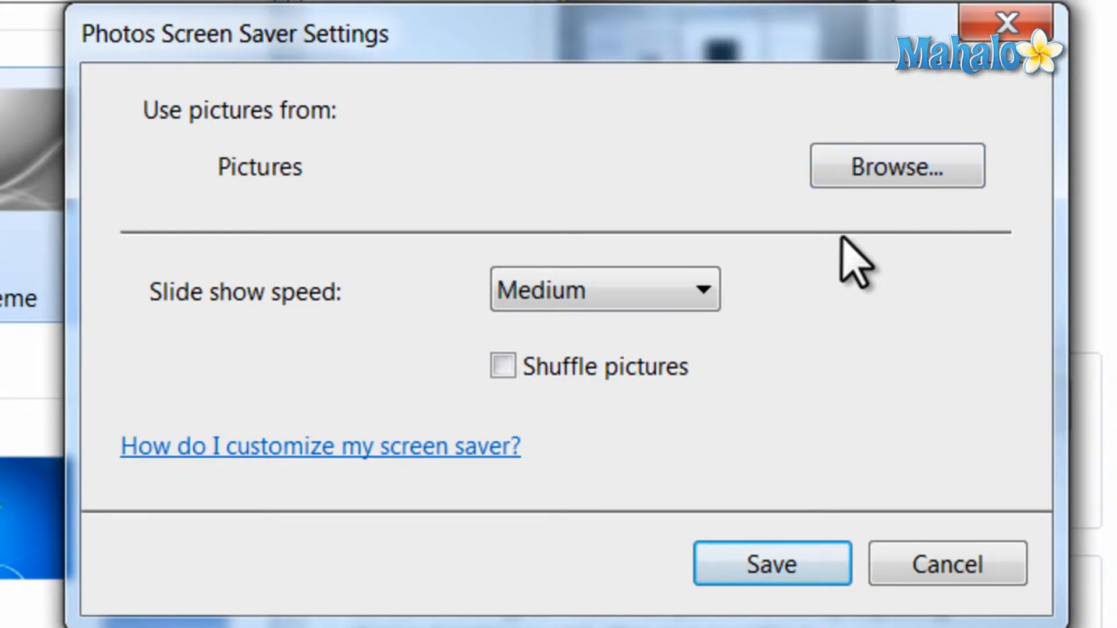
pyautogui.click(771, 562)
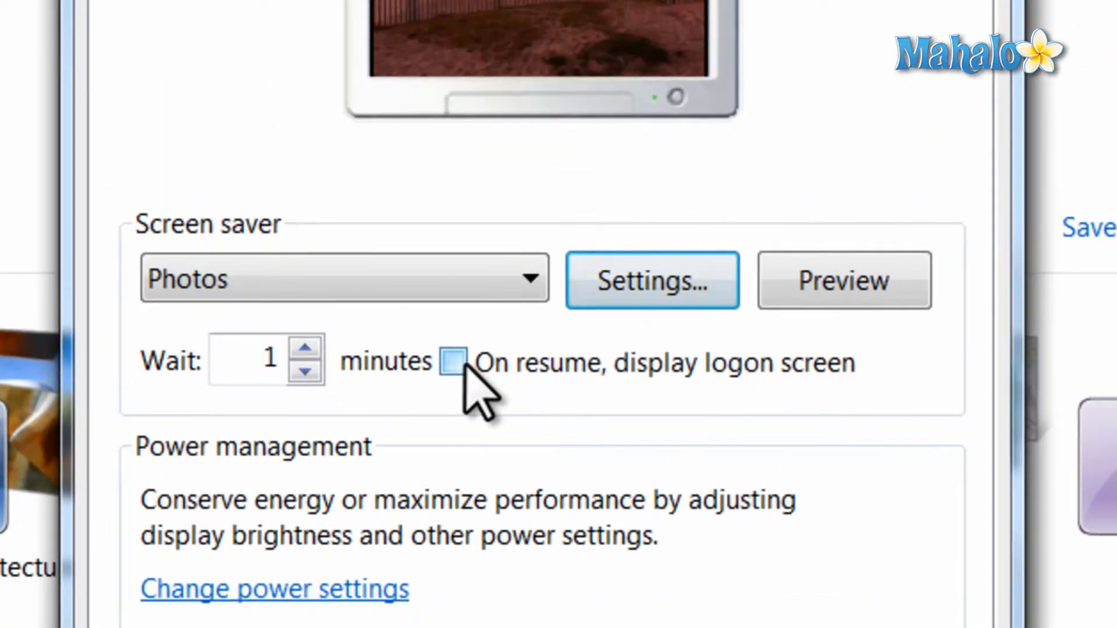
# Tick and untick 'On resume, display logon screen' and set the wait to 21 minutes
pyautogui.click(453, 362)
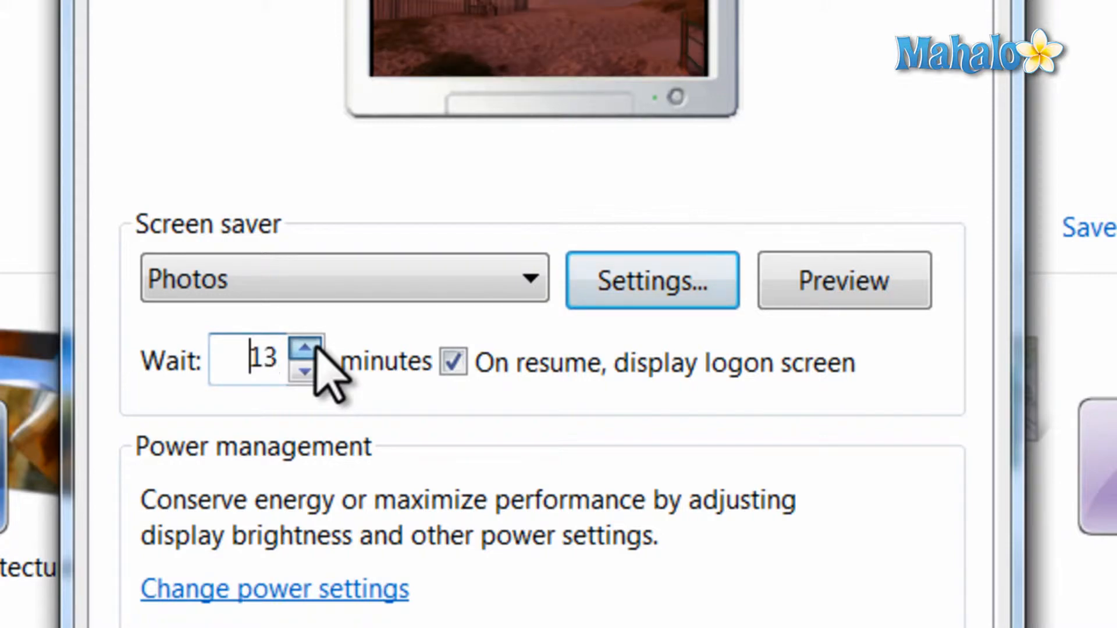
pyautogui.click(453, 362)
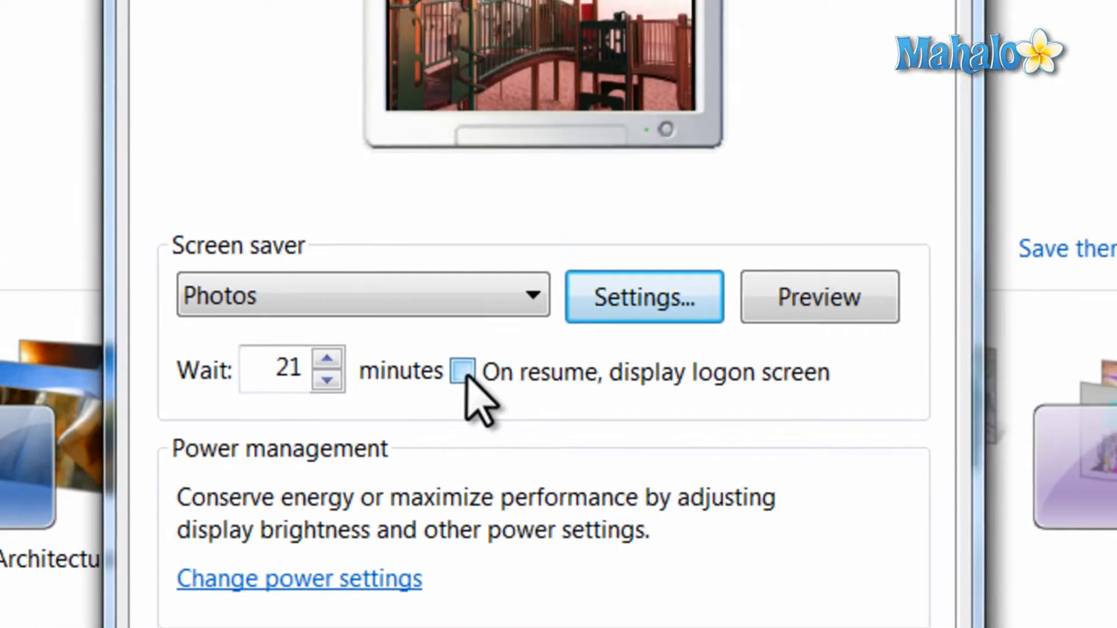